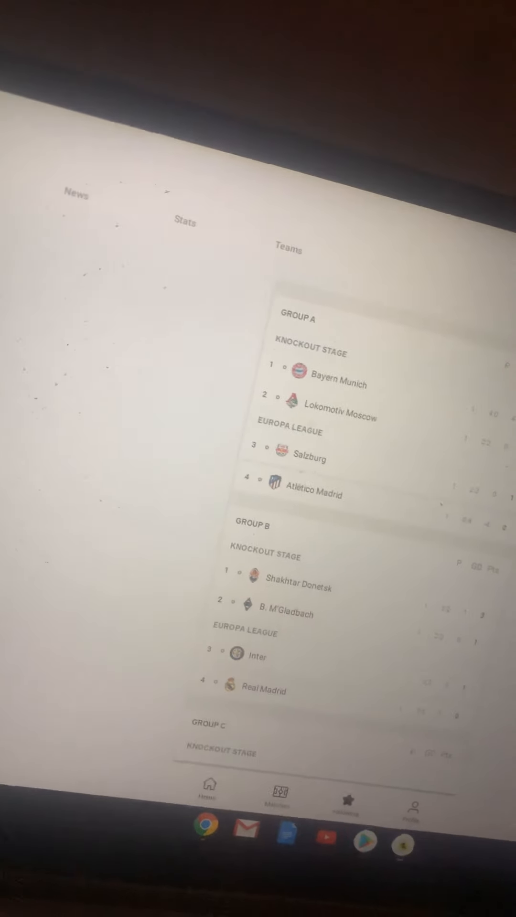
scroll(down, 3)
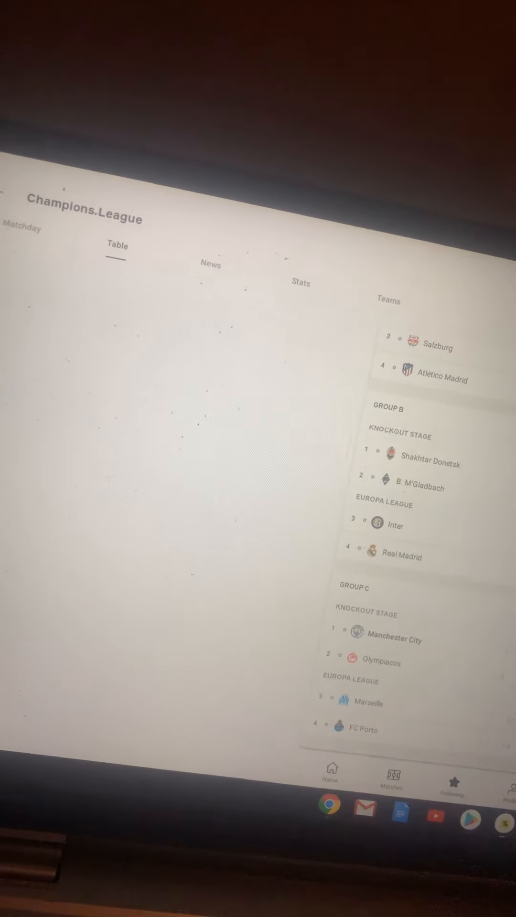
scroll(down, 3)
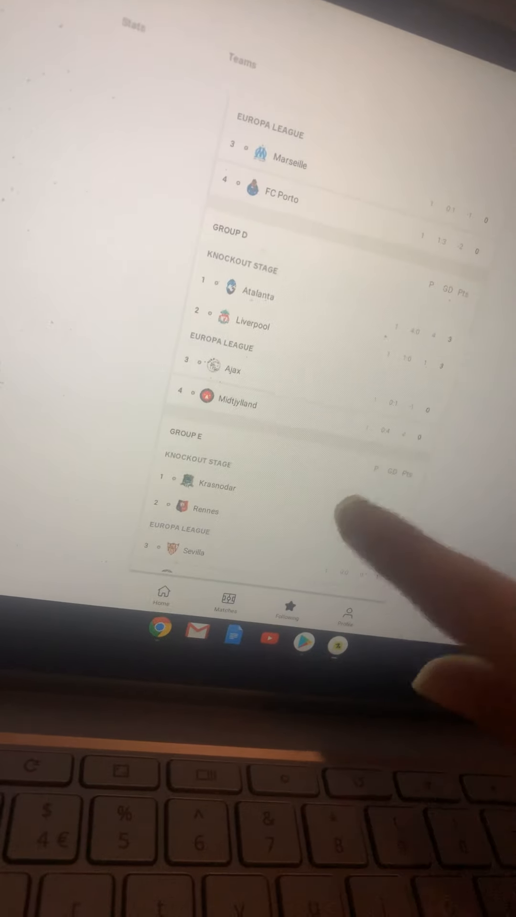
scroll(down, 3)
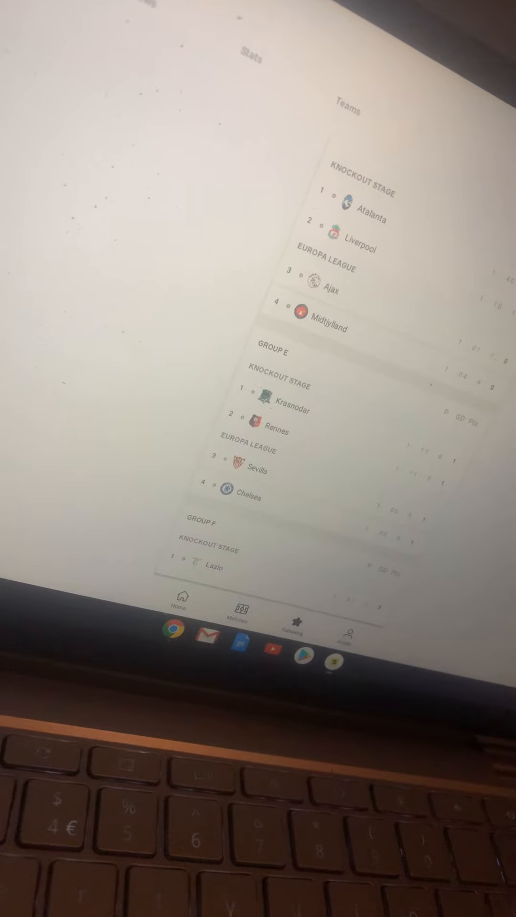
scroll(down, 3)
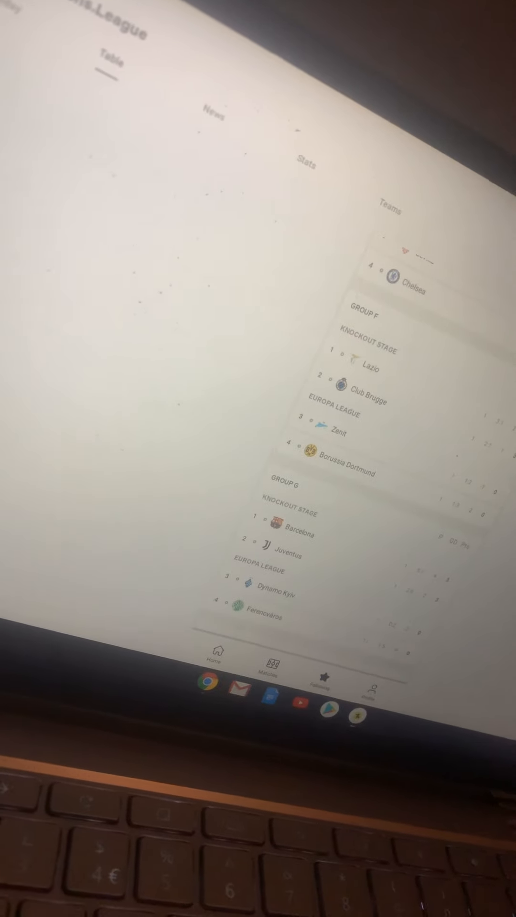